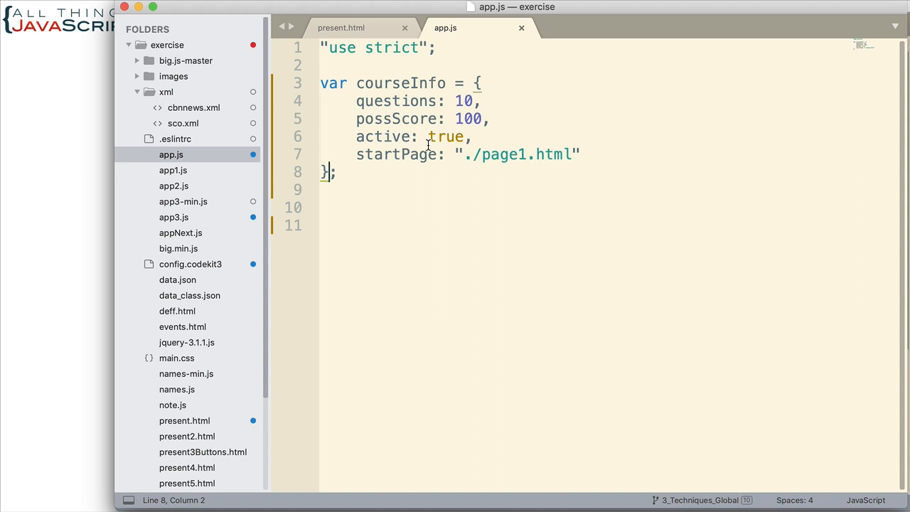
{"action": "mouse_move", "coordinate": [427, 182]}
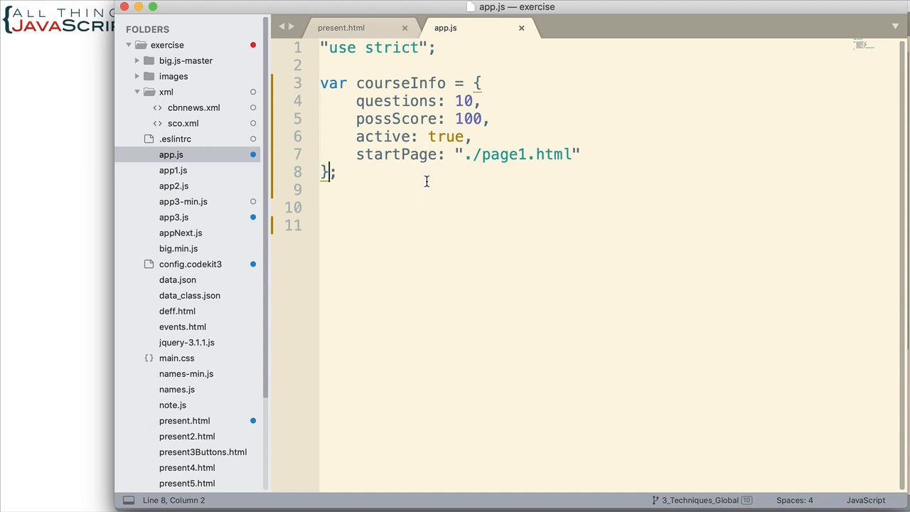
{"action": "mouse_move", "coordinate": [398, 195]}
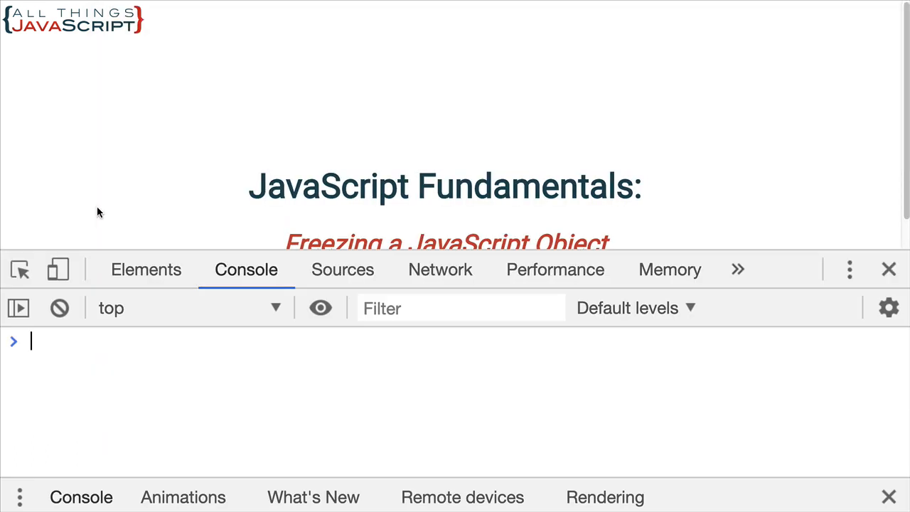
{"action": "mouse_move", "coordinate": [112, 369]}
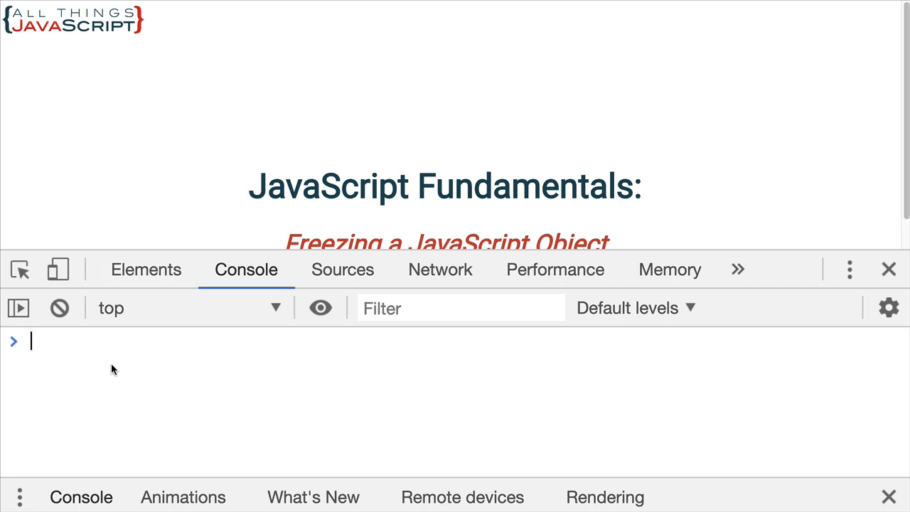
- Log courseInfo, set courseInfo.questions = 11, and log it again to see questions: 11
{"action": "type", "text": "courseInfo"}
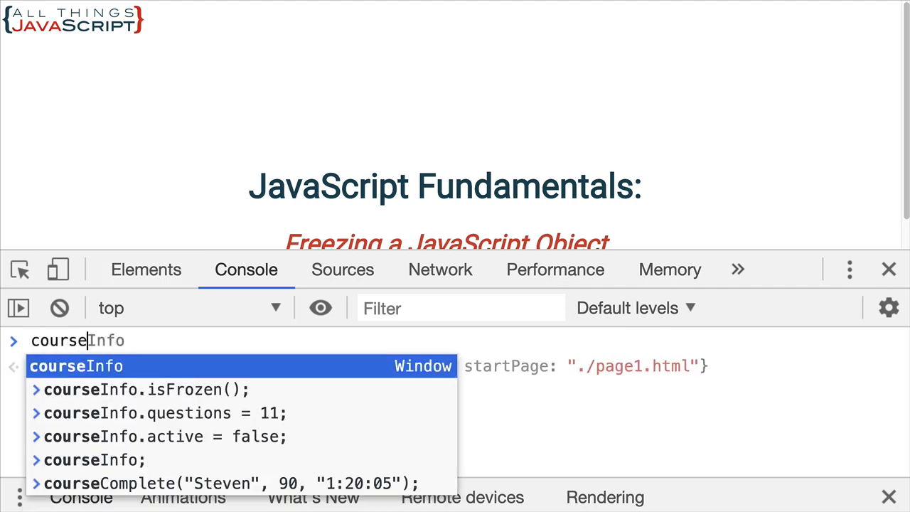
{"action": "key", "text": "Enter"}
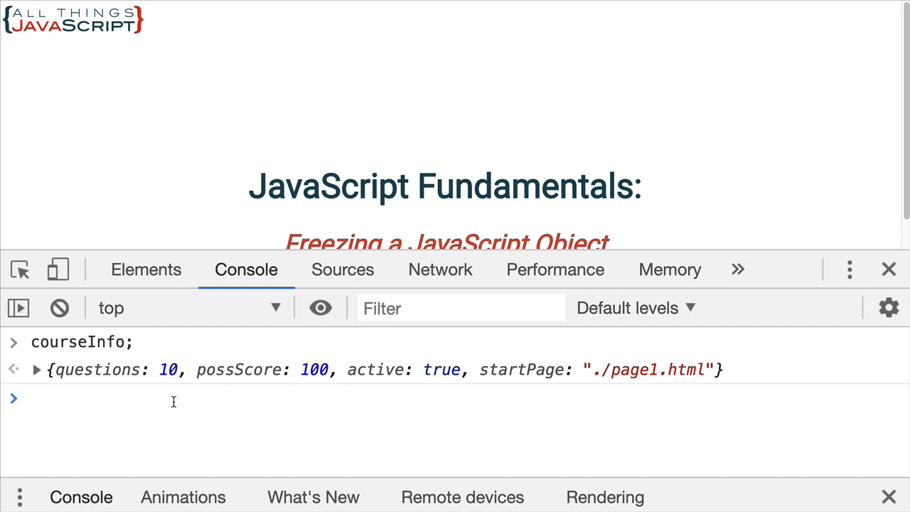
{"action": "type", "text": "courseInfo.questions"}
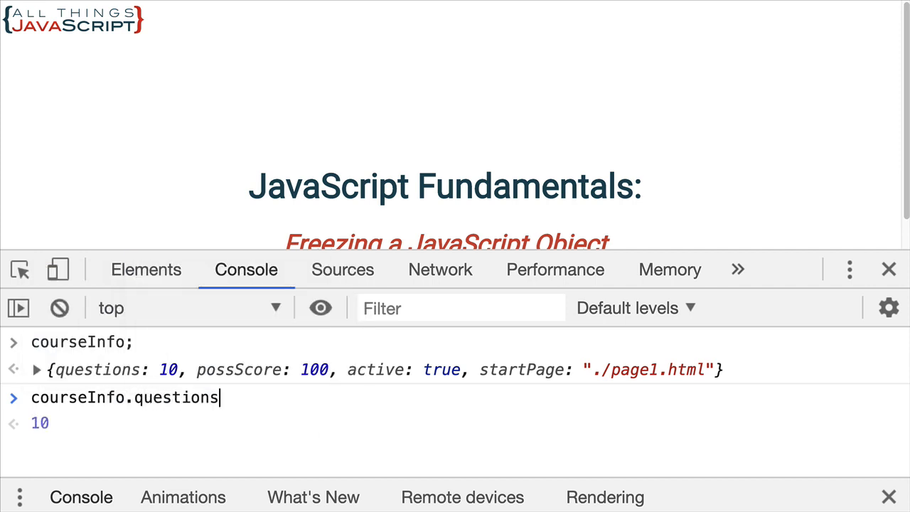
{"action": "type", "text": "= 11"}
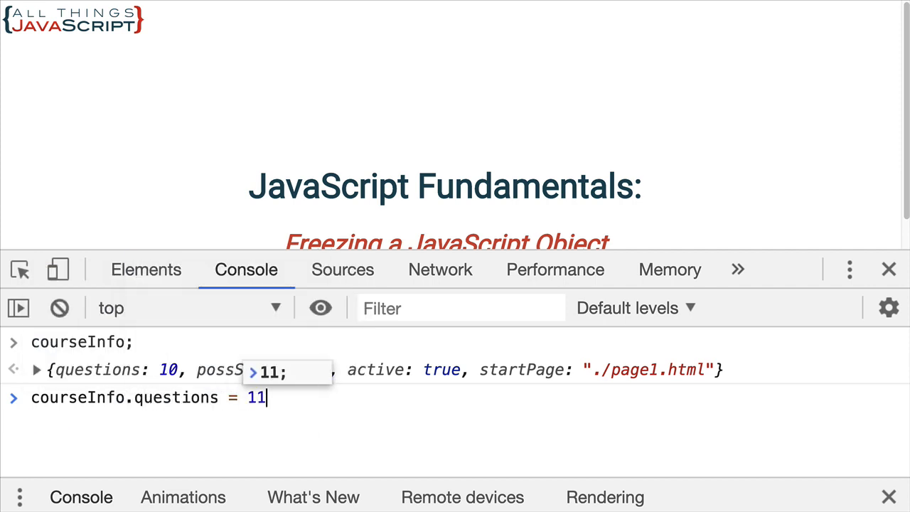
{"action": "type", "text": "courseInfo"}
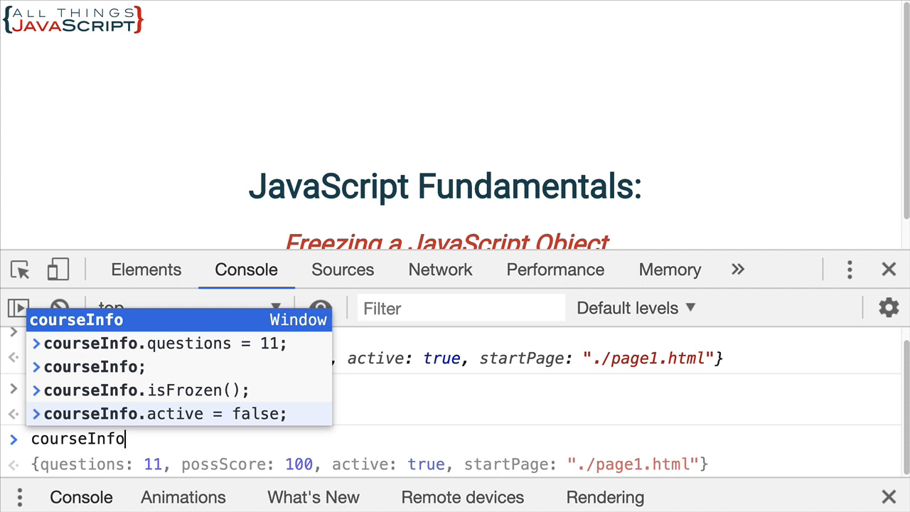
{"action": "key", "text": "Enter"}
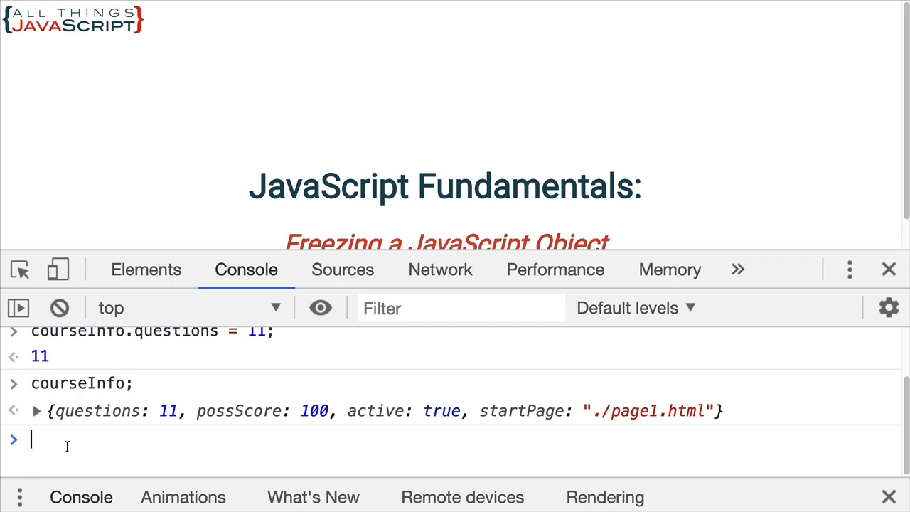
- Enter delete courseInfo.possScore in the console
{"action": "type", "text": "delete"}
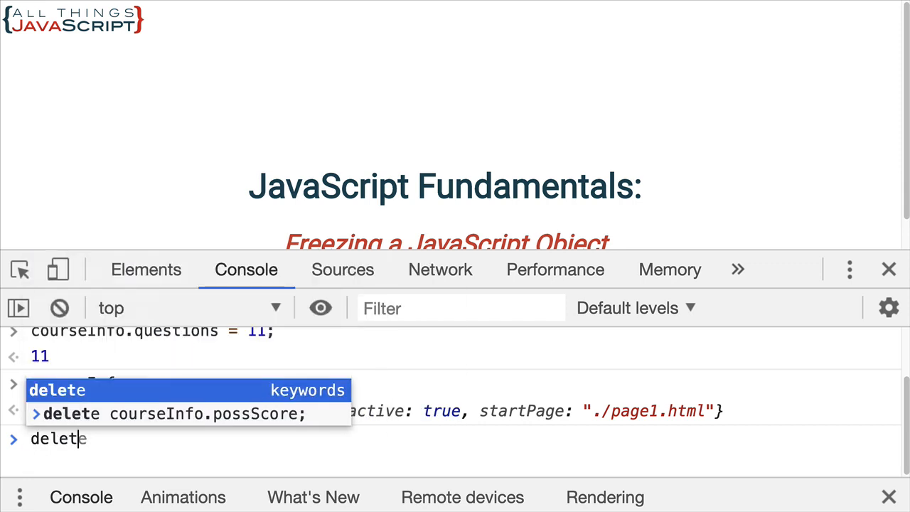
{"action": "type", "text": "c"}
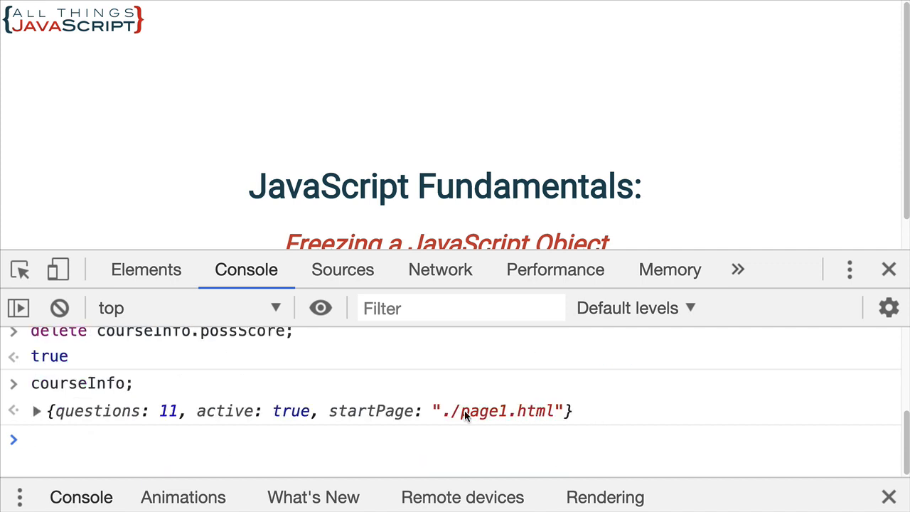
{"action": "mouse_move", "coordinate": [421, 429]}
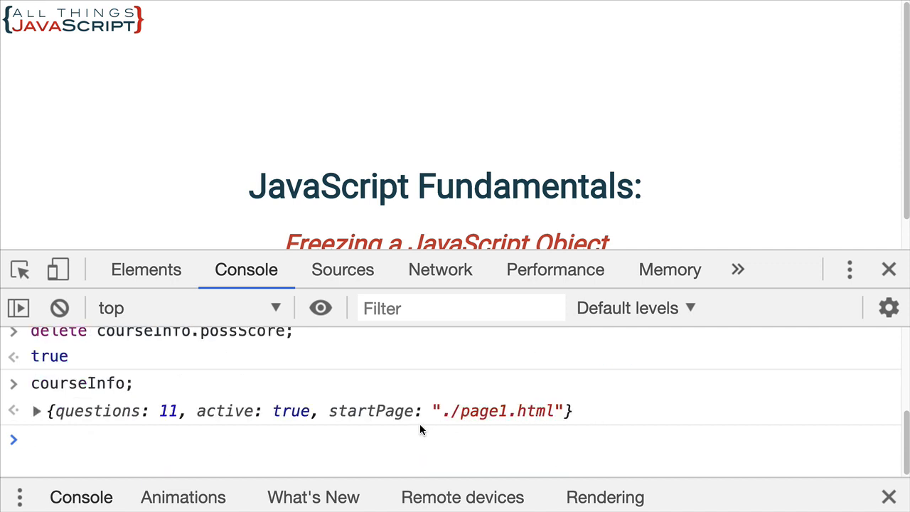
{"action": "mouse_move", "coordinate": [169, 355]}
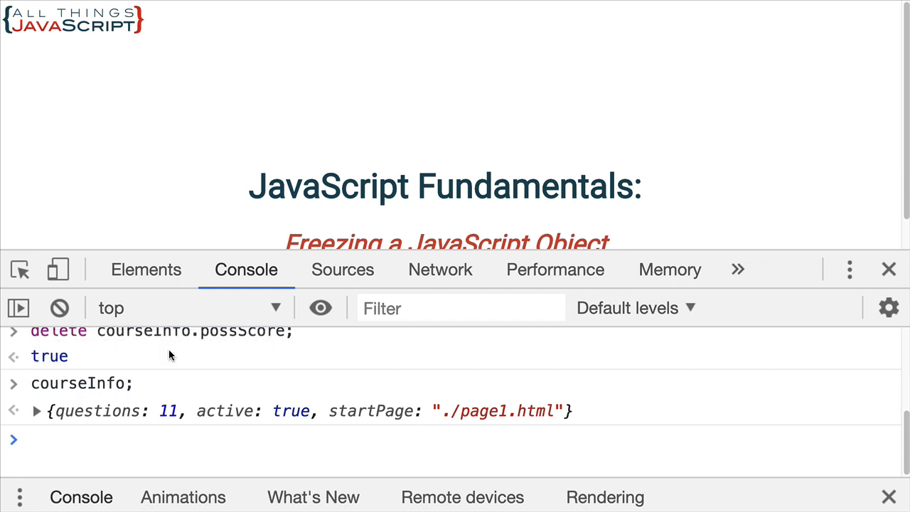
{"action": "mouse_move", "coordinate": [795, 270]}
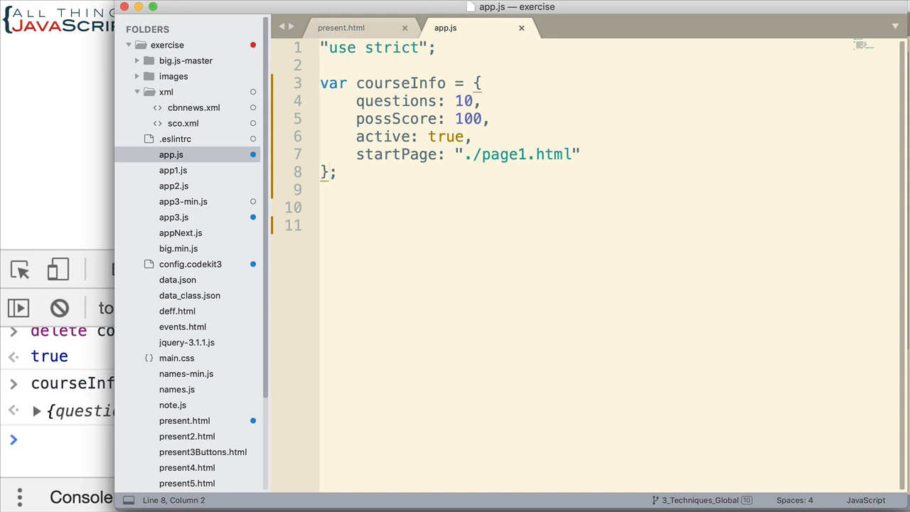
- Place the cursor on the var courseInfo declaration line in app.js
{"action": "left_click", "coordinate": [328, 171]}
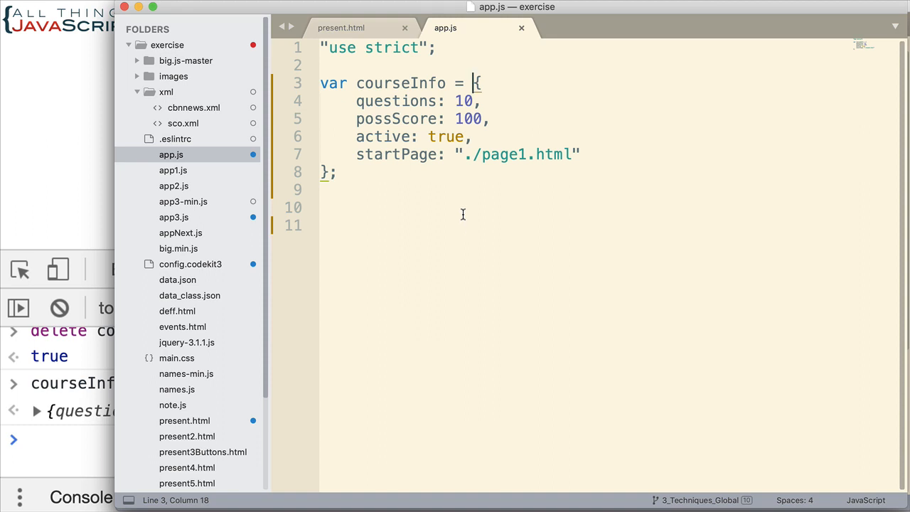
{"action": "mouse_move", "coordinate": [496, 113]}
{"action": "type", "text": "c"}
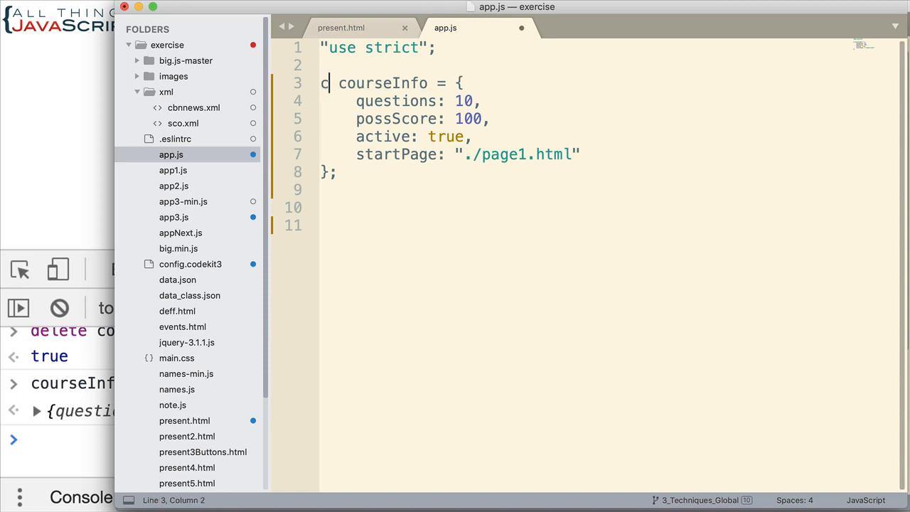
- Change var to const and wrap the courseInfo object literal in Object.freeze( )
{"action": "type", "text": "onst"}
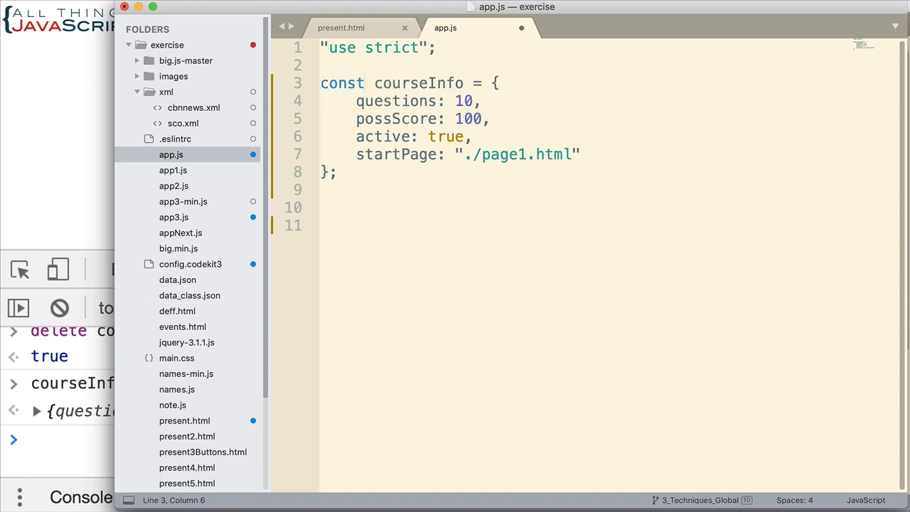
{"action": "left_click", "coordinate": [365, 84]}
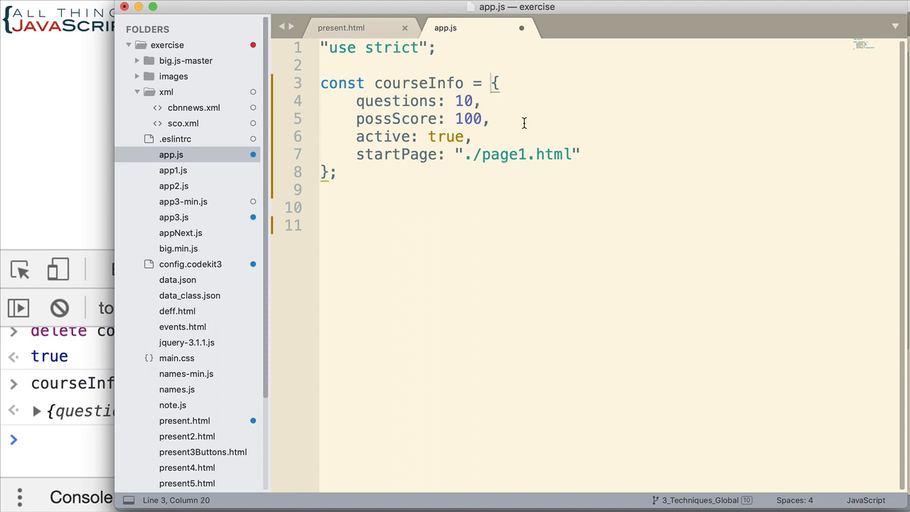
{"action": "type", "text": "Object.f"}
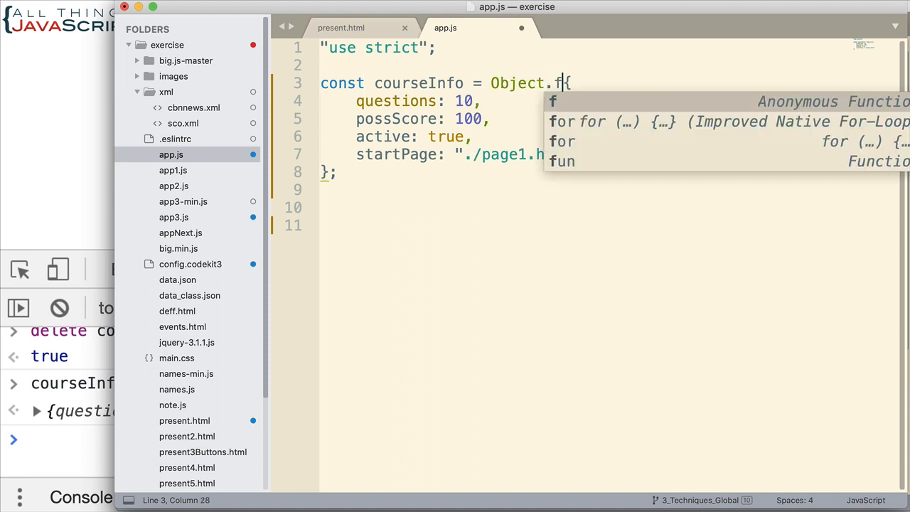
{"action": "type", "text": "reeze"}
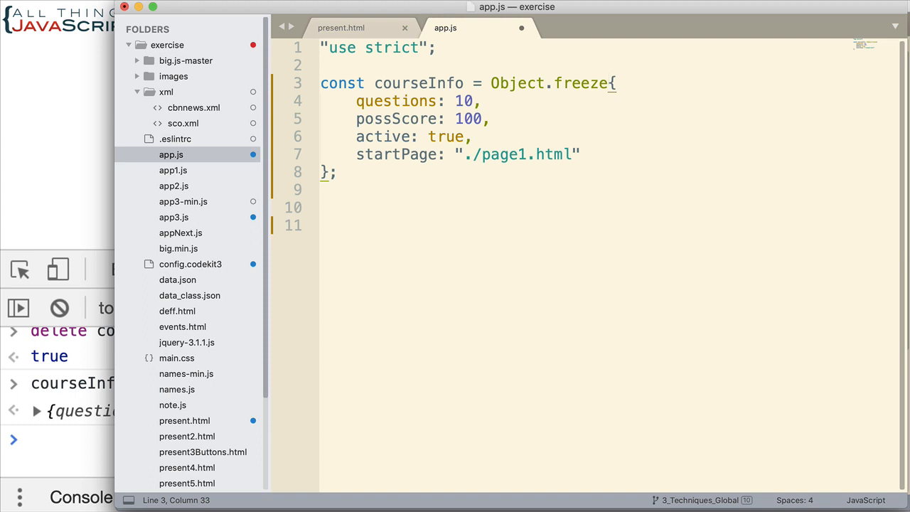
{"action": "type", "text": "("}
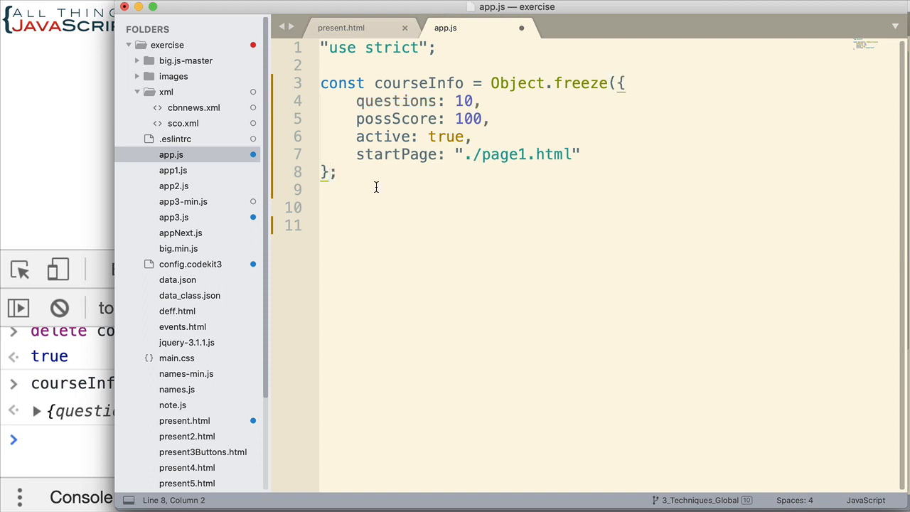
{"action": "type", "text": ")"}
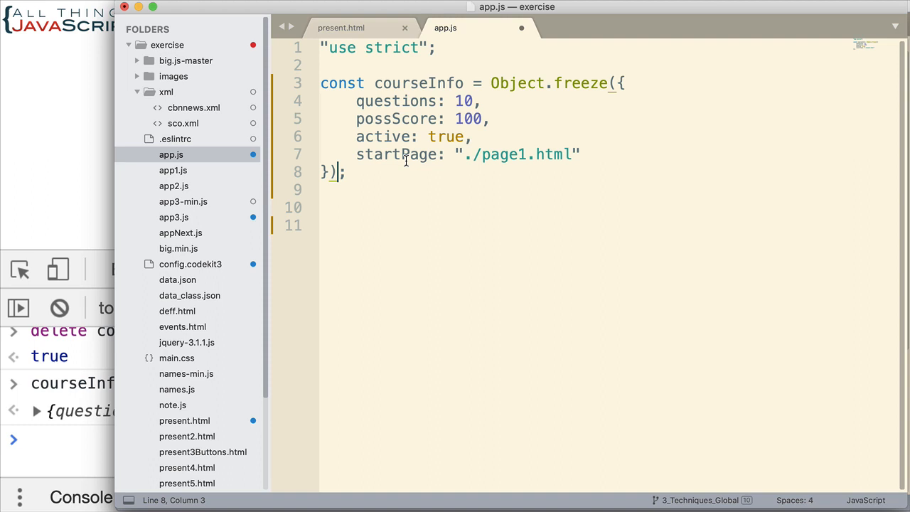
{"action": "mouse_move", "coordinate": [575, 85]}
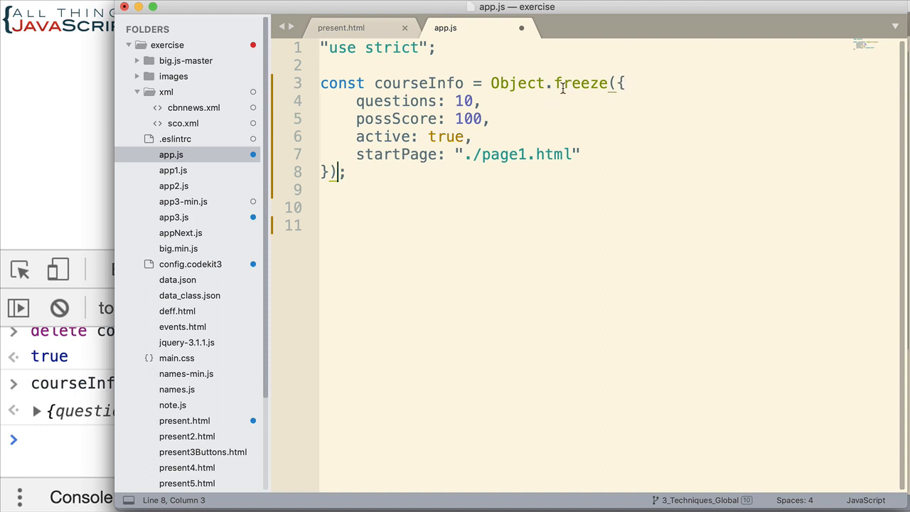
{"action": "mouse_move", "coordinate": [485, 149]}
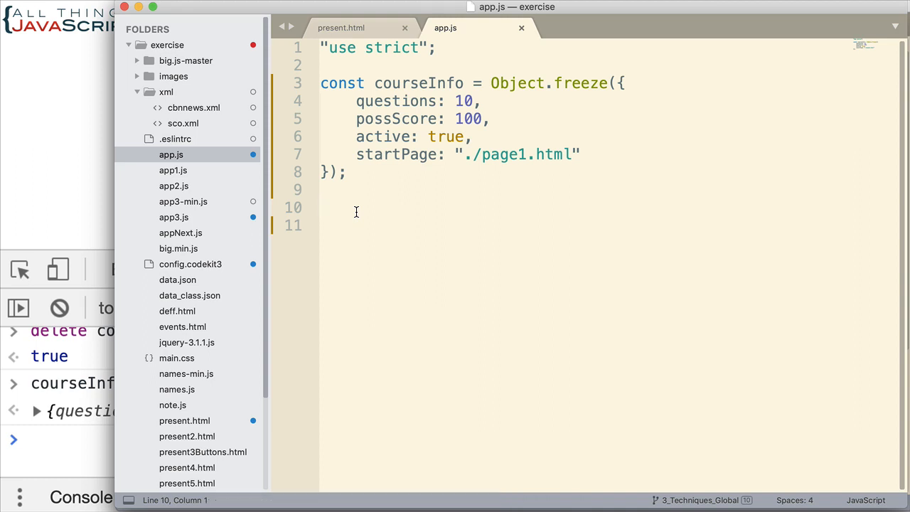
- Add courseInfo.questions = 11; below the frozen object and save app.js
{"action": "type", "text": "//later in code"}
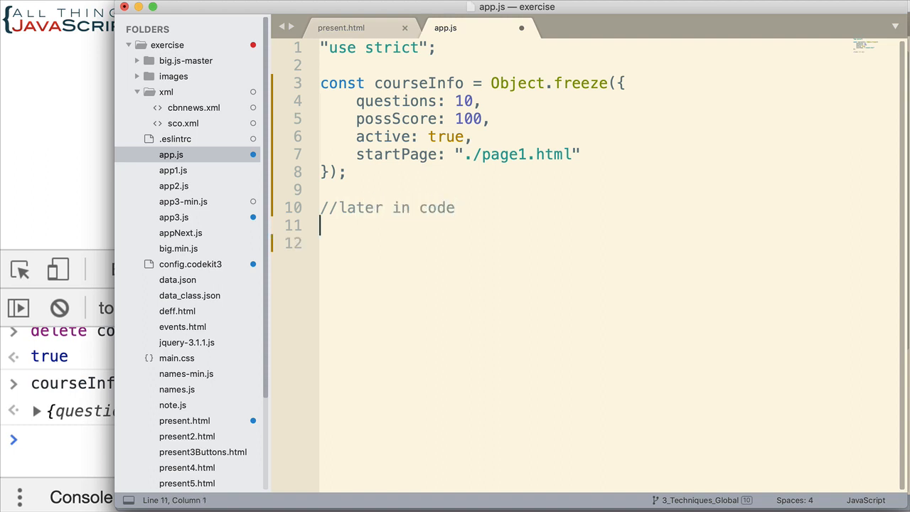
{"action": "type", "text": "courseInfo"}
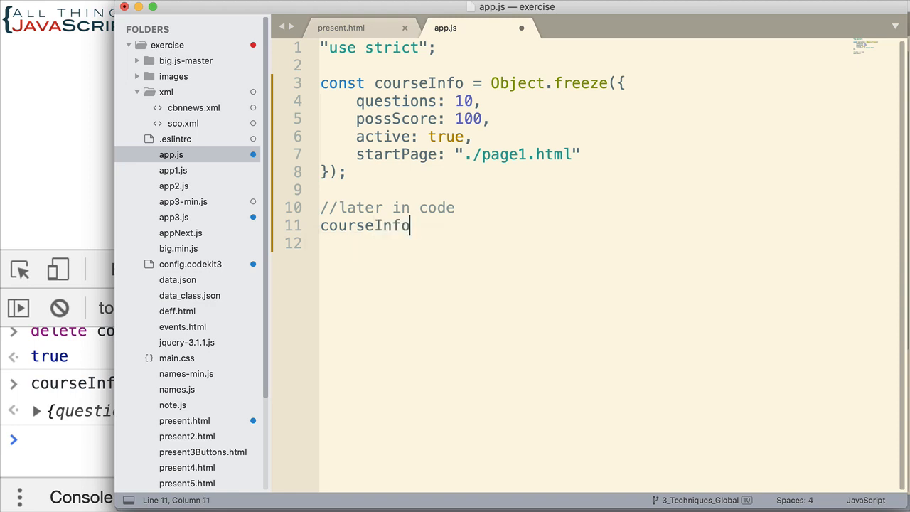
{"action": "type", "text": ".questions"}
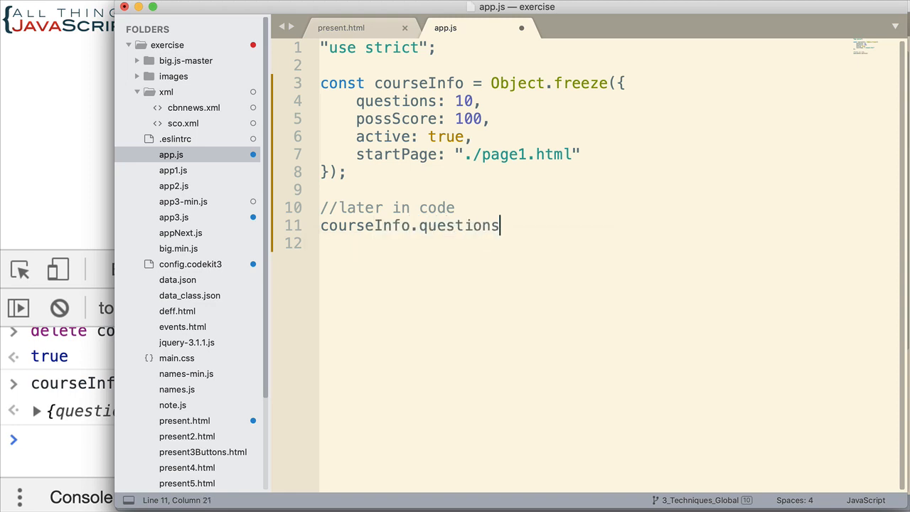
{"action": "type", "text": "= 11;"}
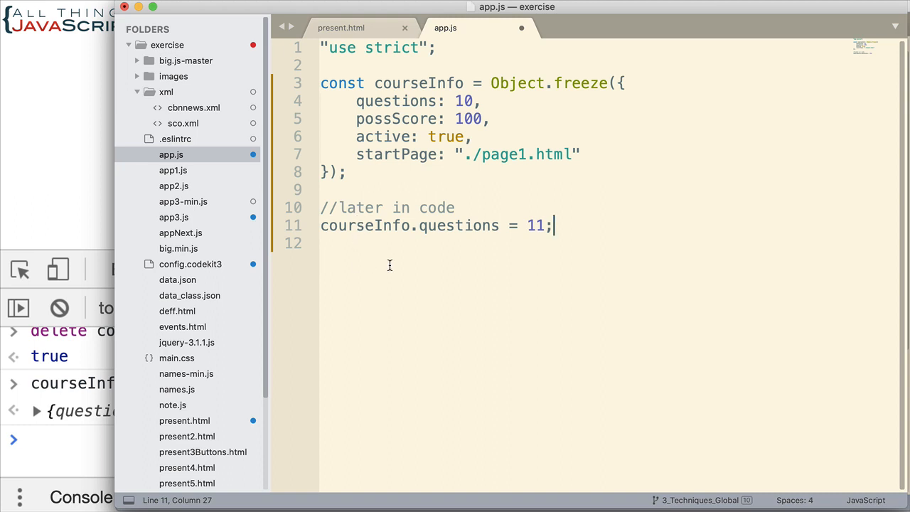
{"action": "key", "text": "cmd+s"}
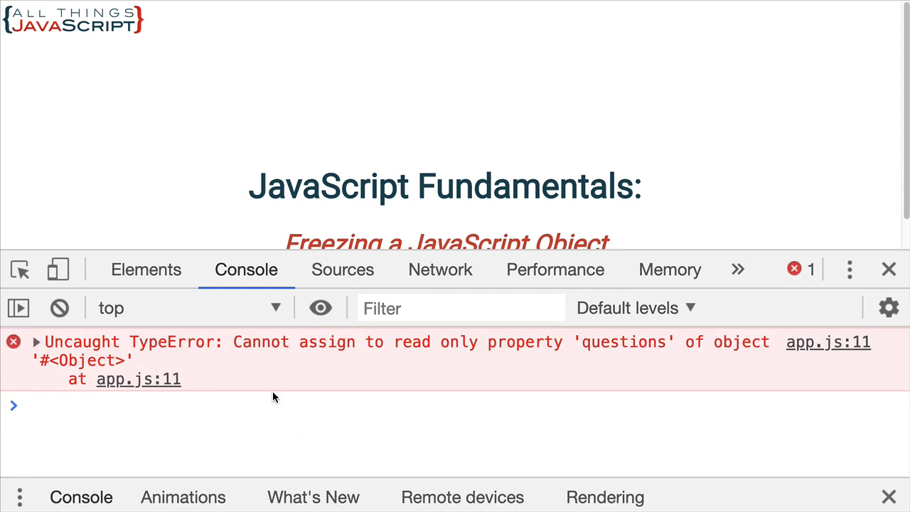
{"action": "mouse_move", "coordinate": [288, 361]}
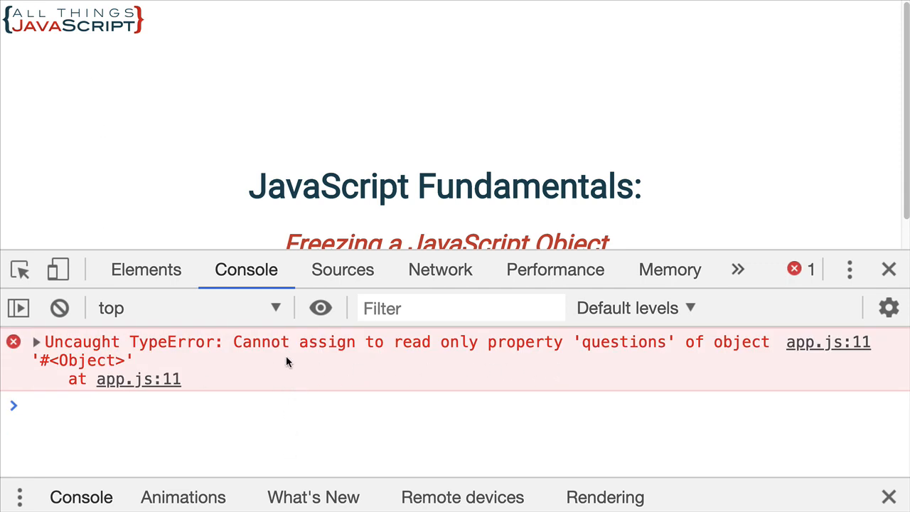
{"action": "mouse_move", "coordinate": [516, 374]}
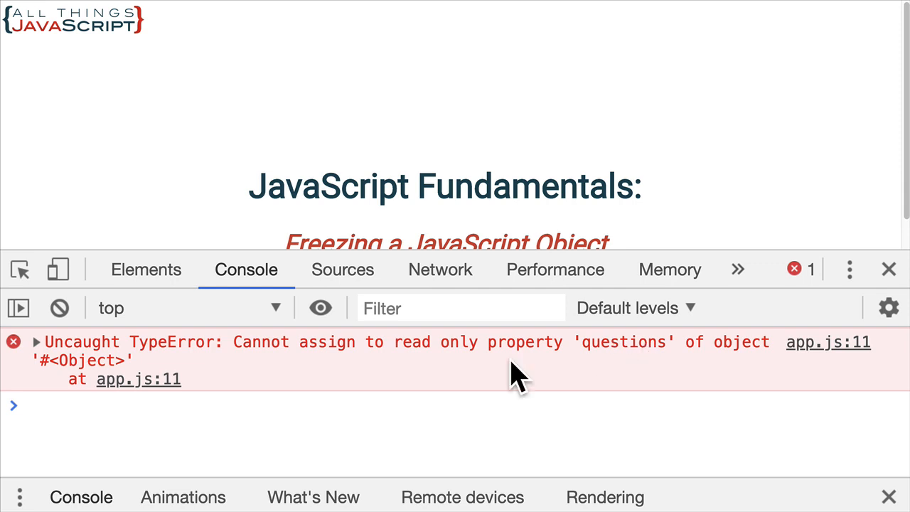
{"action": "mouse_move", "coordinate": [449, 369]}
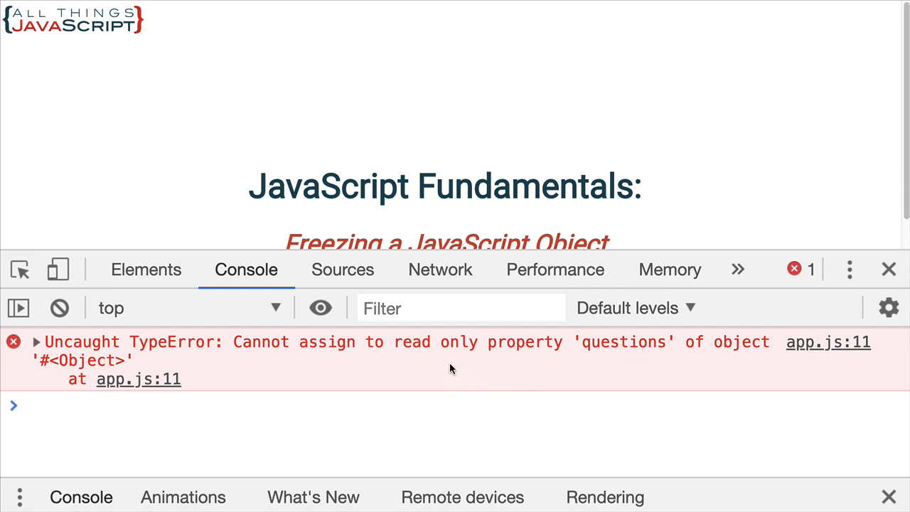
{"action": "mouse_move", "coordinate": [455, 366]}
{"action": "type", "text": "courseInfo;"}
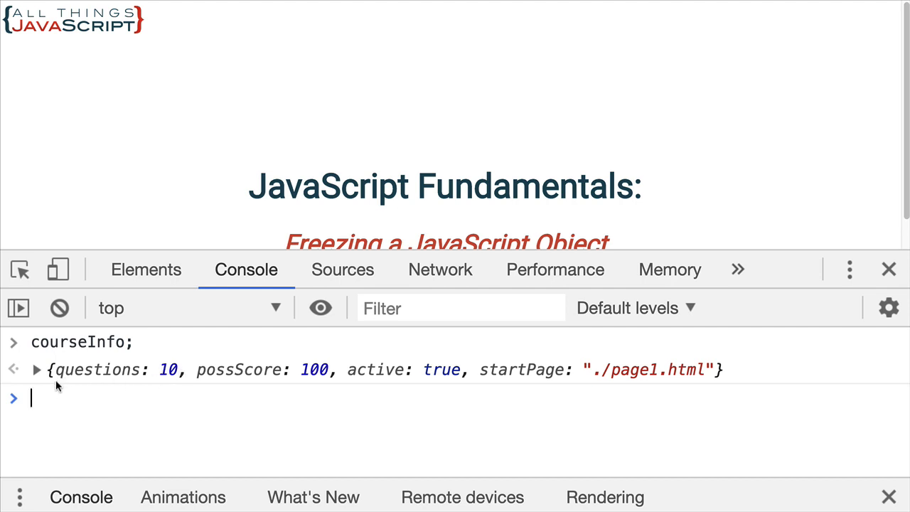
{"action": "mouse_move", "coordinate": [59, 389]}
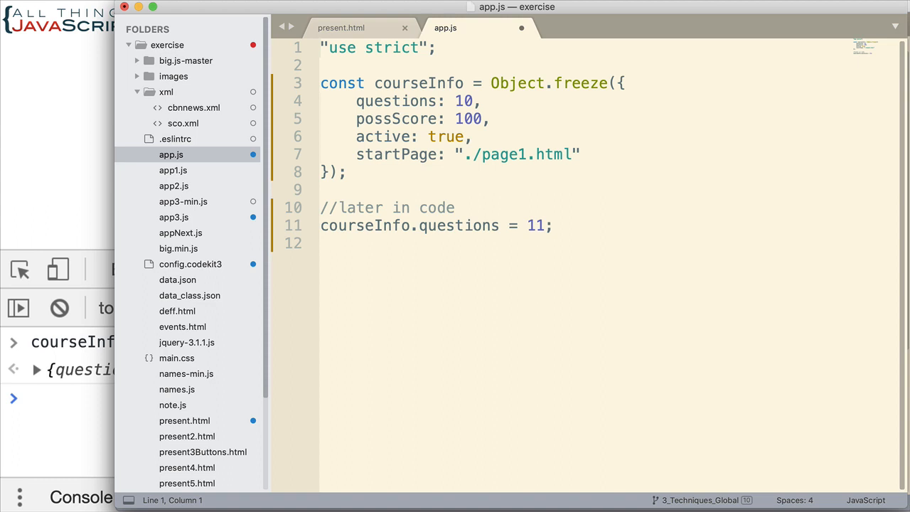
- Save, then rewrite line 11 to assign courseInfo.endPage = "./lastPage.html"
{"action": "key", "text": "cmd+s"}
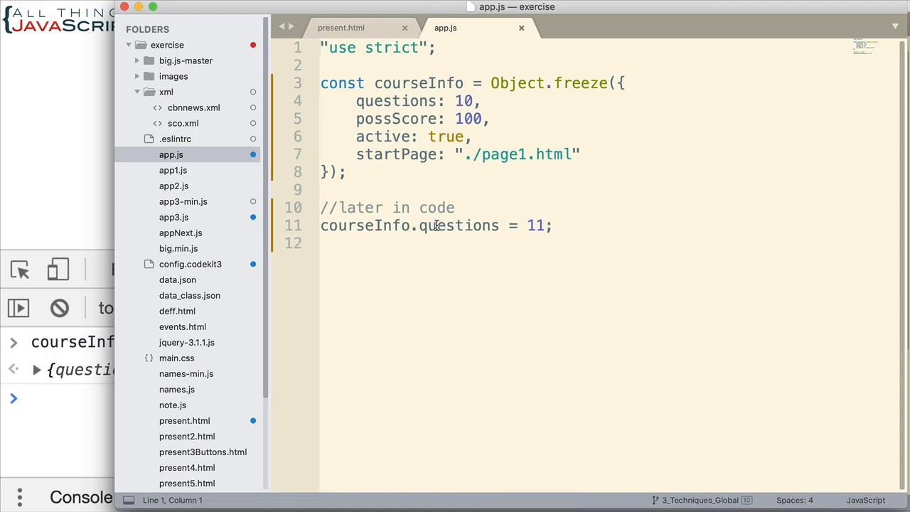
{"action": "double_click", "coordinate": [459, 226]}
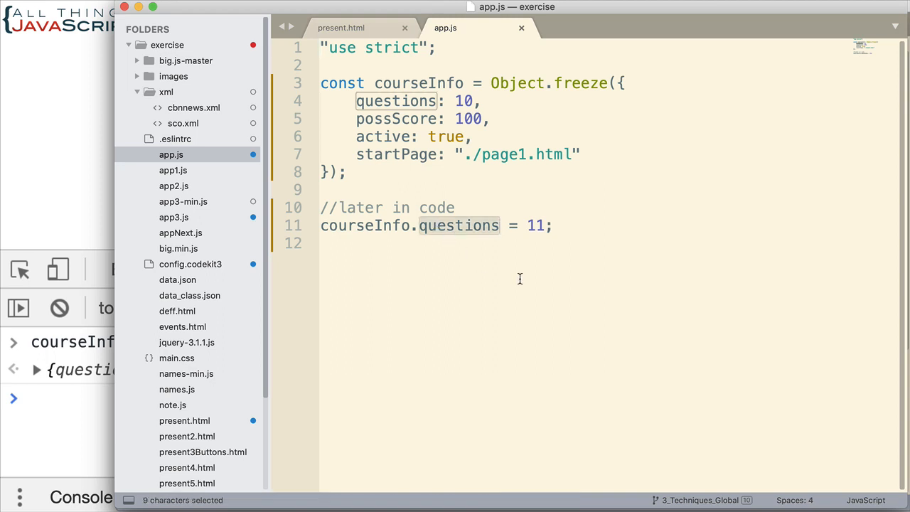
{"action": "type", "text": "end"}
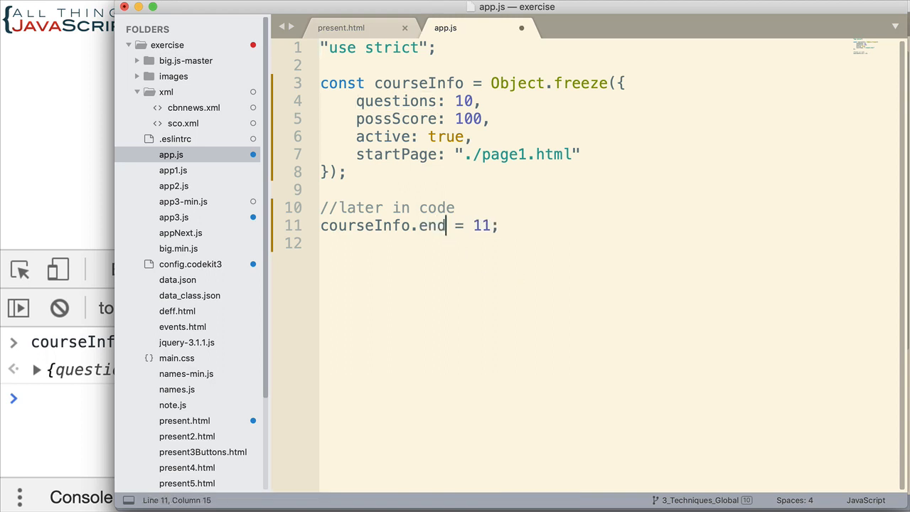
{"action": "type", "text": "Page"}
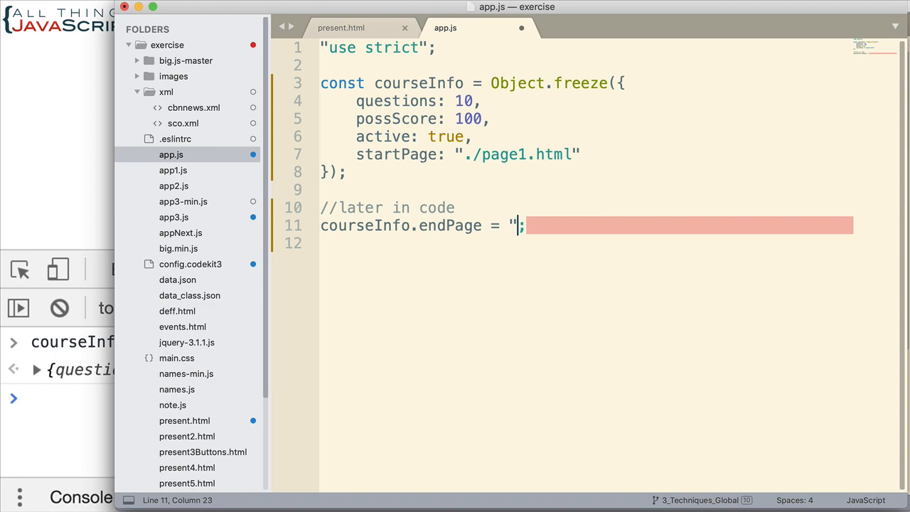
{"action": "type", "text": "./l"}
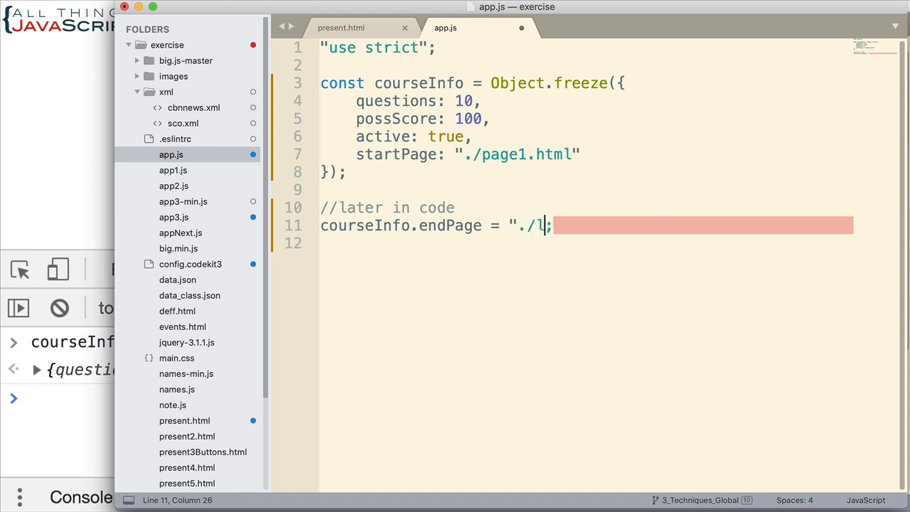
{"action": "type", "text": "astPage.h"}
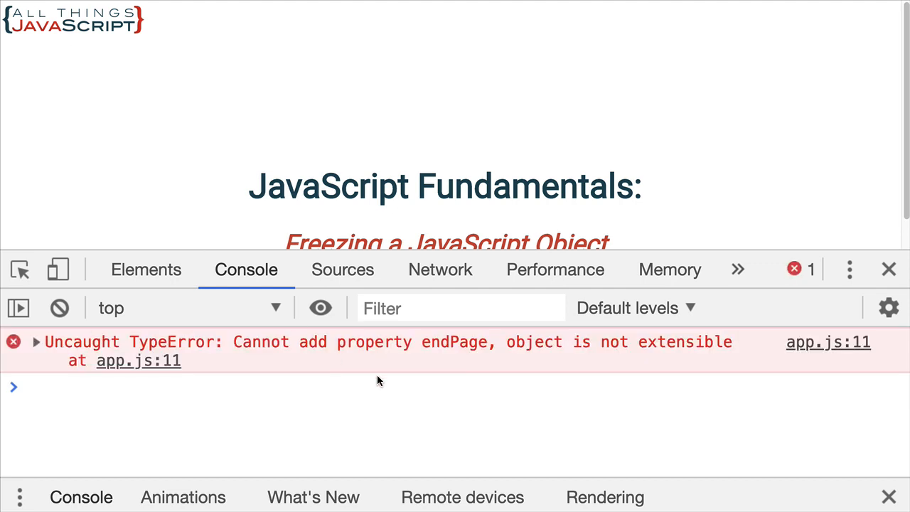
{"action": "mouse_move", "coordinate": [397, 354]}
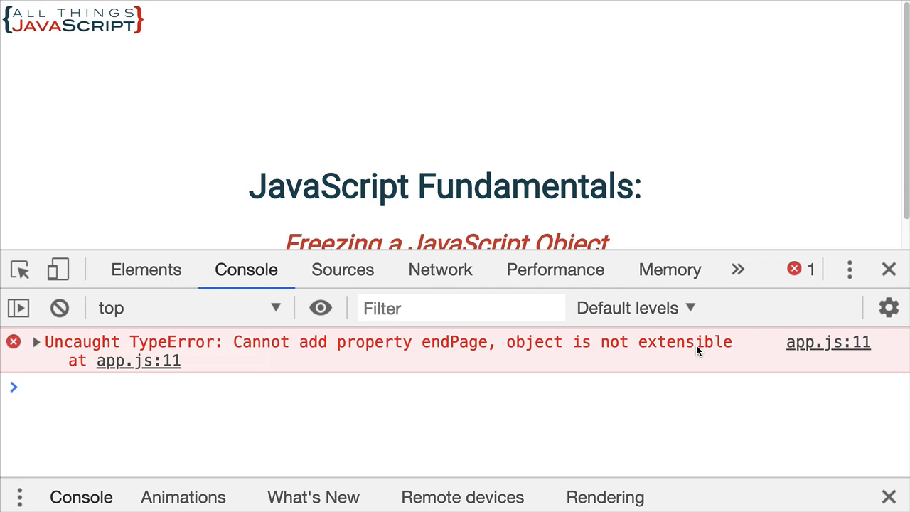
{"action": "mouse_move", "coordinate": [697, 353]}
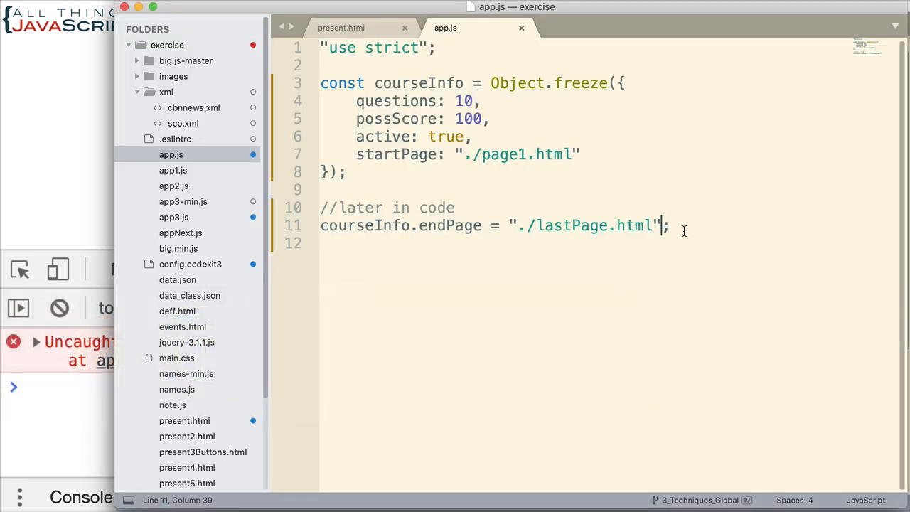
- Replace the endPage assignment on line 11 with delete courseInfo.possScore;
{"action": "left_click_drag", "start_coordinate": [670, 226], "coordinate": [321, 225]}
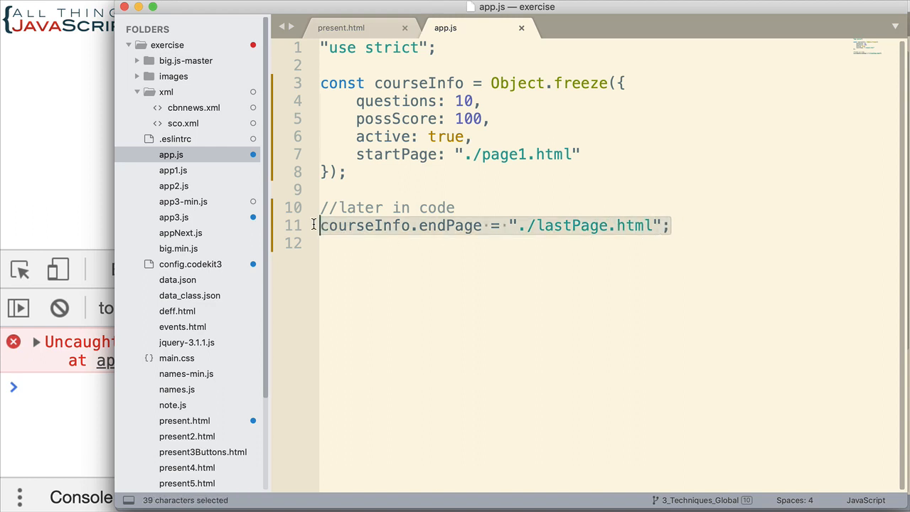
{"action": "type", "text": "delete"}
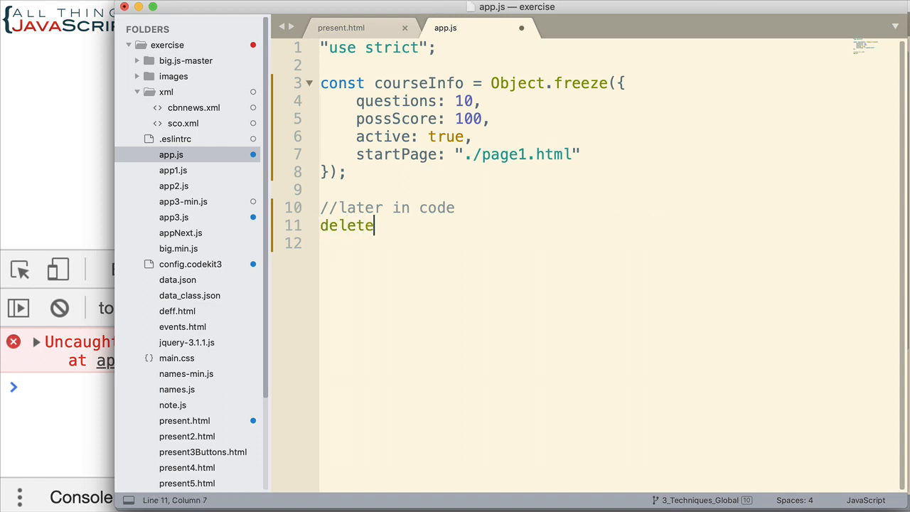
{"action": "type", "text": "courseInfo.p"}
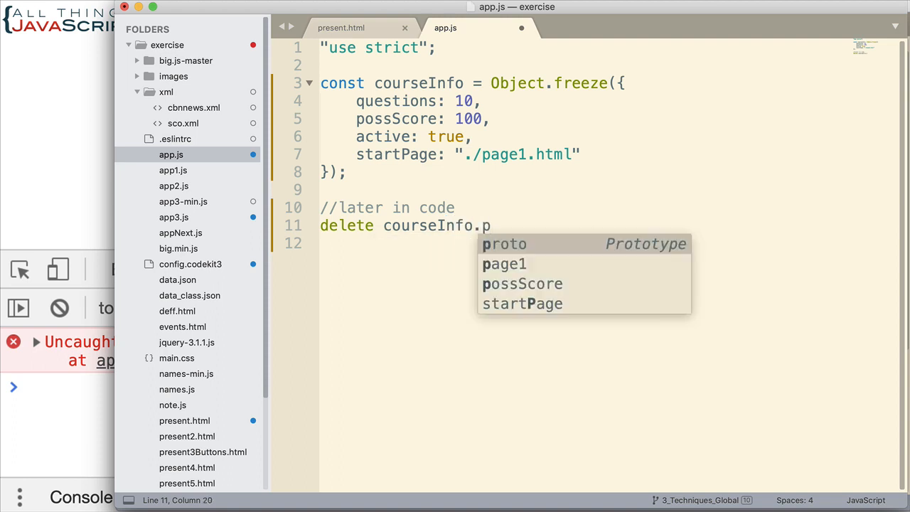
{"action": "type", "text": "ossScore;"}
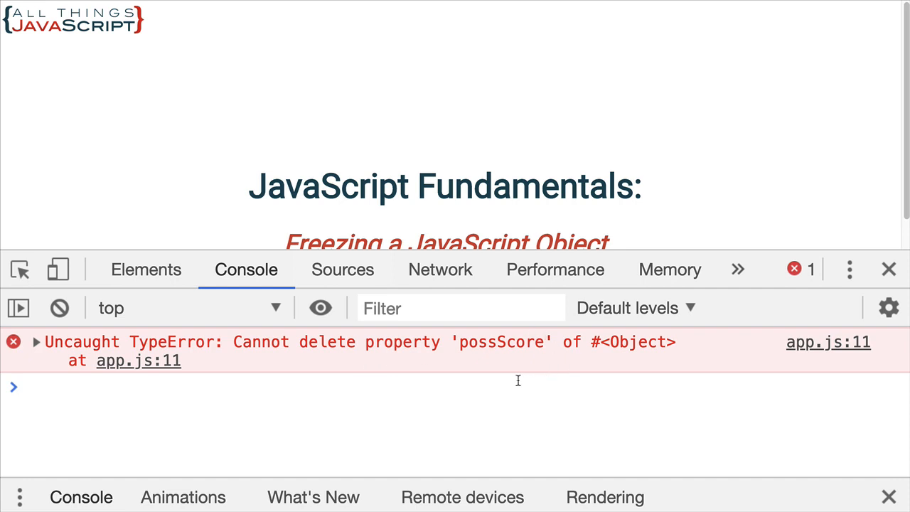
{"action": "mouse_move", "coordinate": [375, 373]}
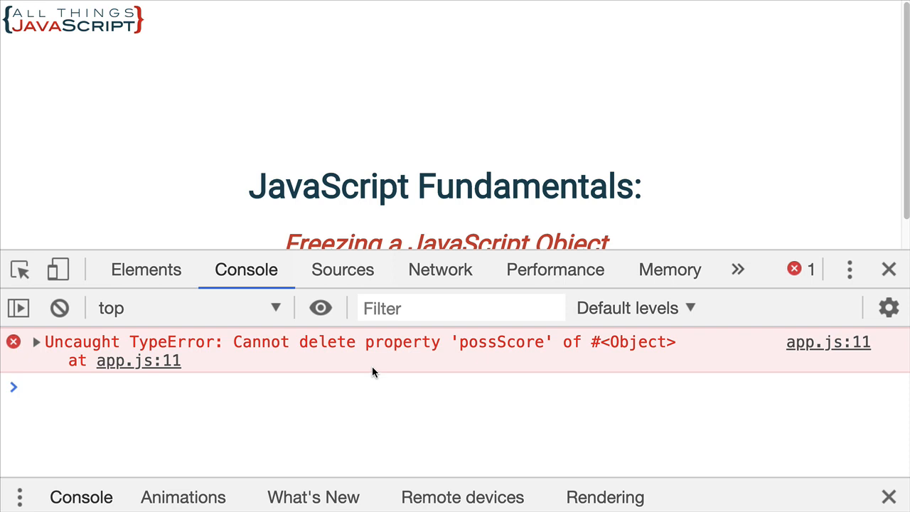
{"action": "mouse_move", "coordinate": [457, 407]}
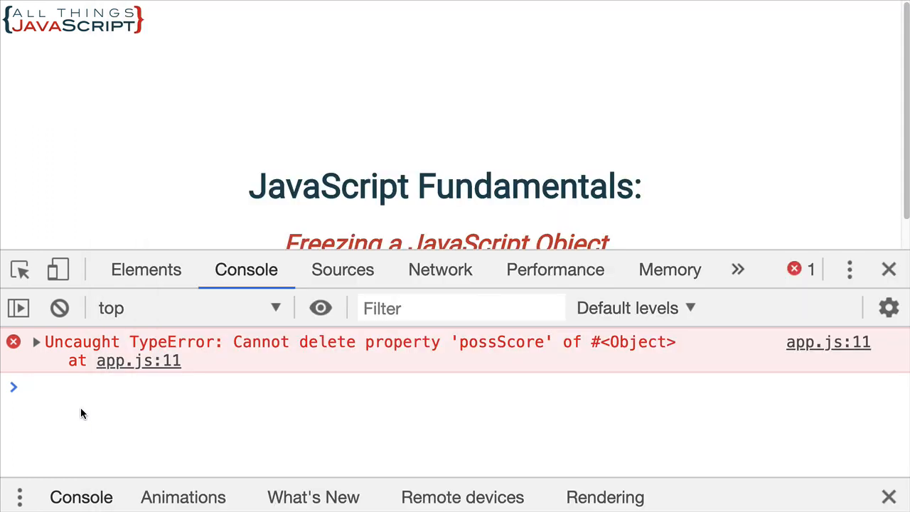
- Run Object.isFrozen(courseInfo) in the console, returning true
{"action": "type", "text": "Object"}
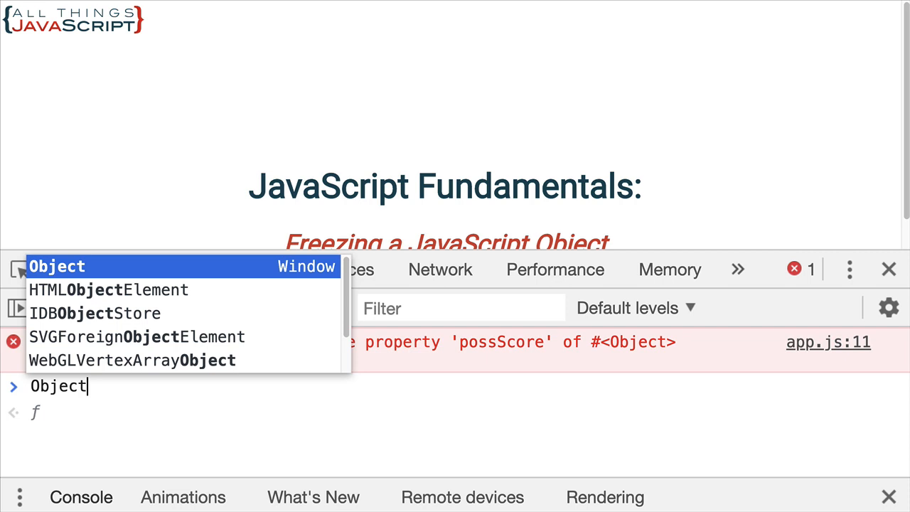
{"action": "type", "text": ".isFrozen(courseInfo"}
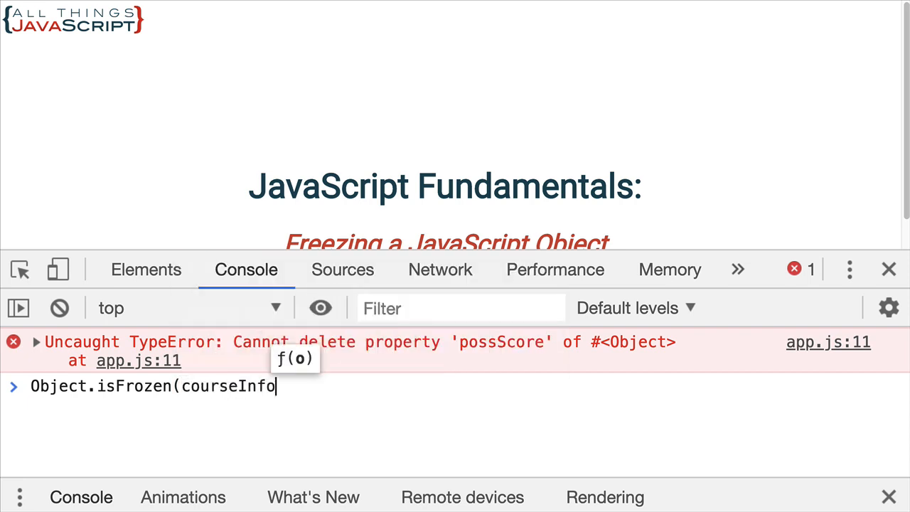
{"action": "key", "text": "Enter"}
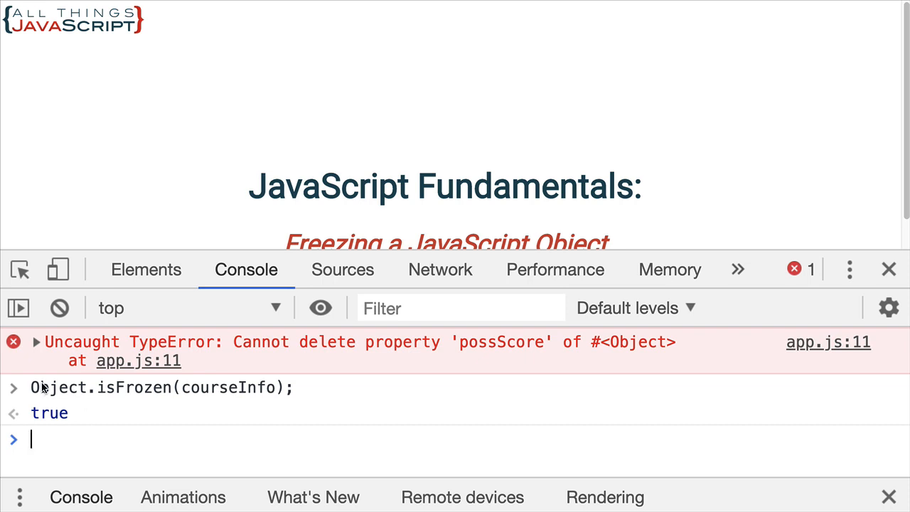
{"action": "mouse_move", "coordinate": [56, 419]}
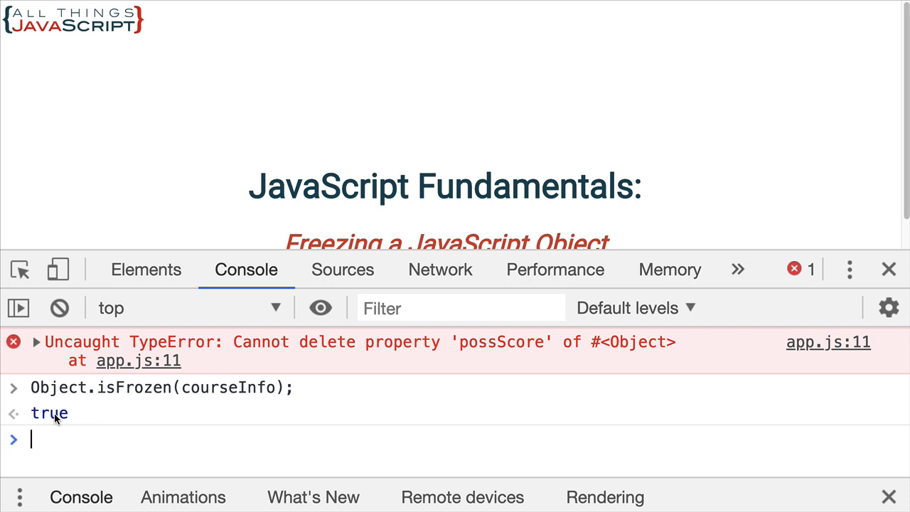
{"action": "mouse_move", "coordinate": [227, 375]}
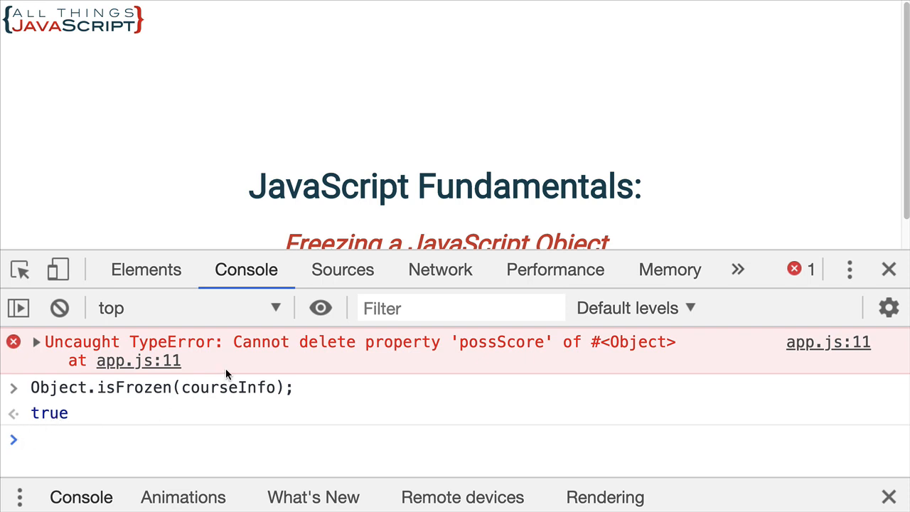